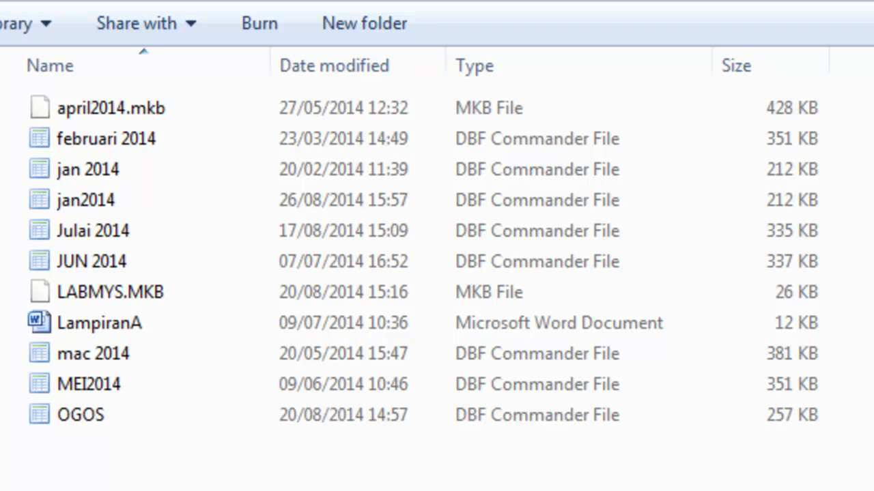
Step: Browse the folder listing and select the jan2014 file before extensions are visible
{"action": "left_click", "coordinate": [90, 260]}
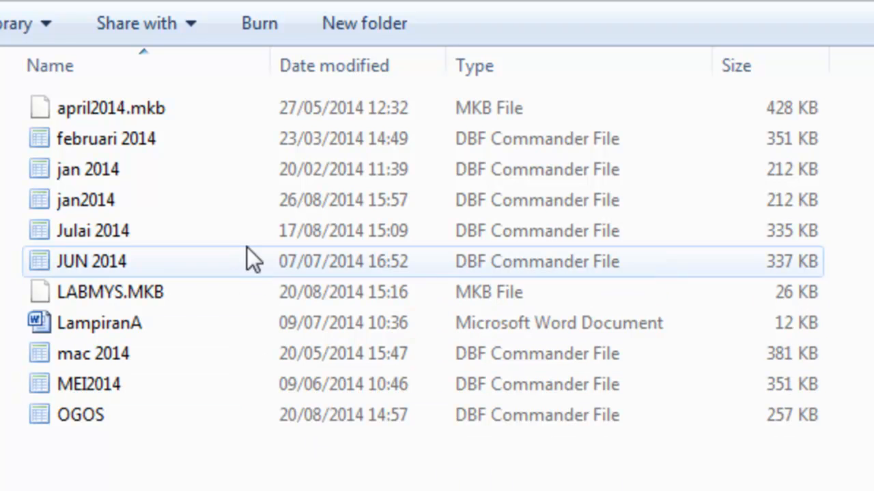
{"action": "left_click", "coordinate": [112, 108]}
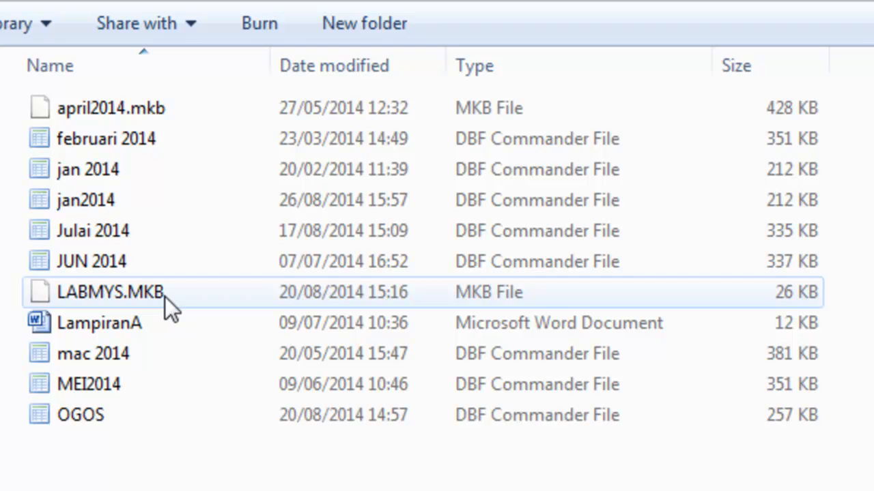
{"action": "mouse_move", "coordinate": [199, 297]}
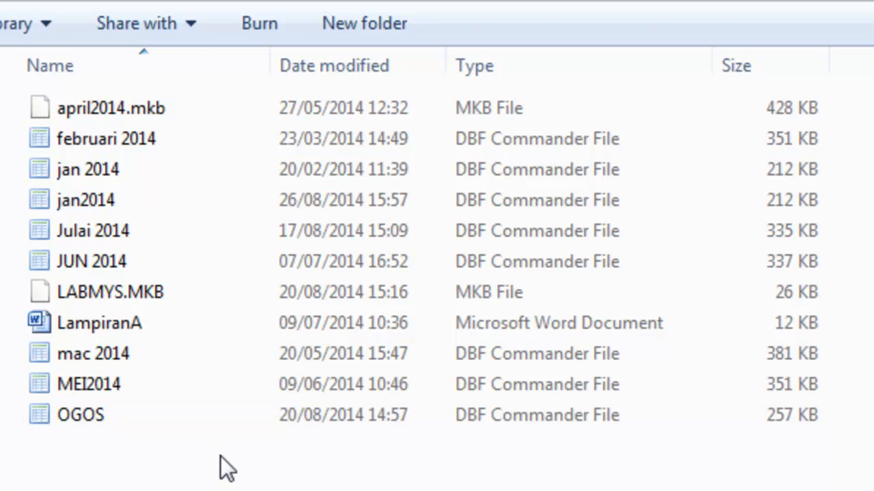
{"action": "left_click", "coordinate": [98, 322]}
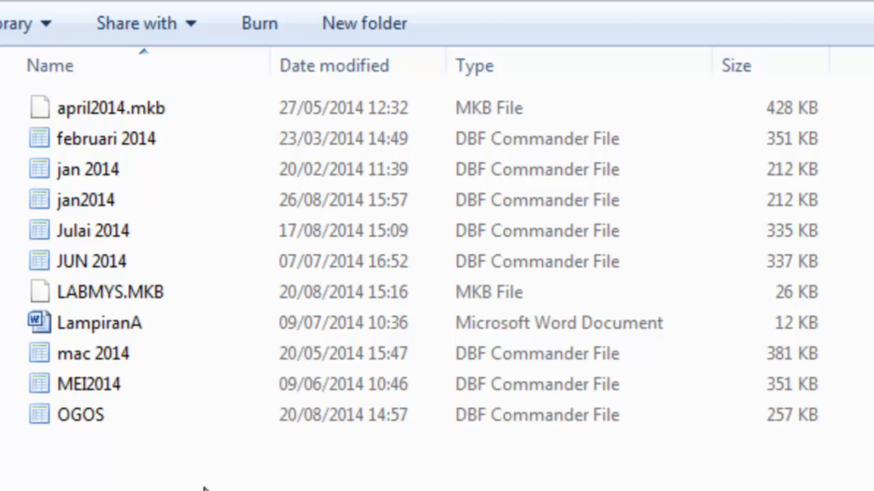
{"action": "mouse_move", "coordinate": [246, 475]}
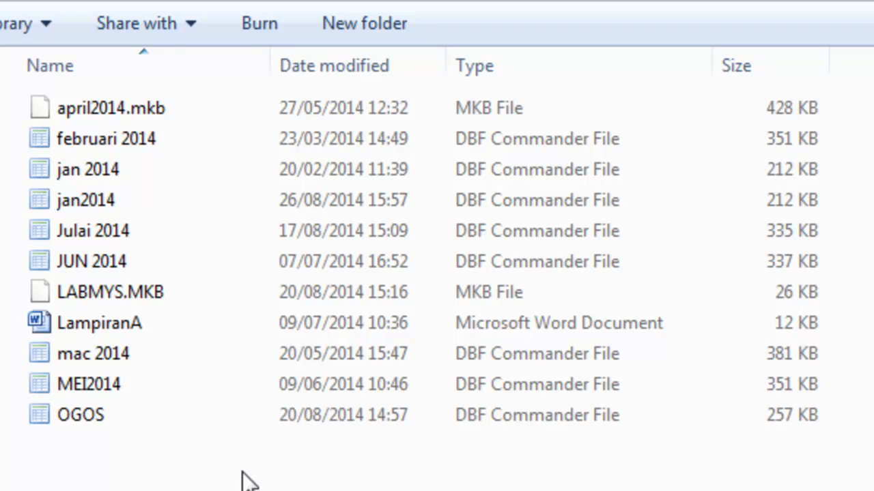
{"action": "mouse_move", "coordinate": [239, 475]}
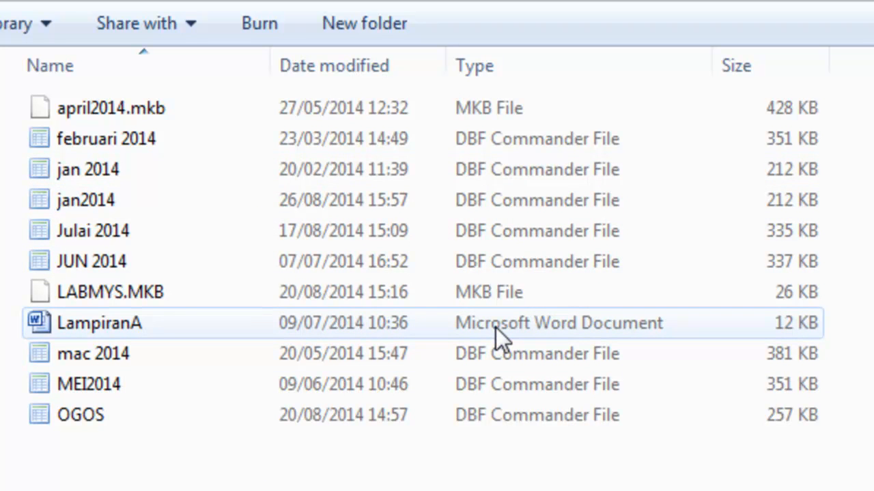
{"action": "mouse_move", "coordinate": [273, 344]}
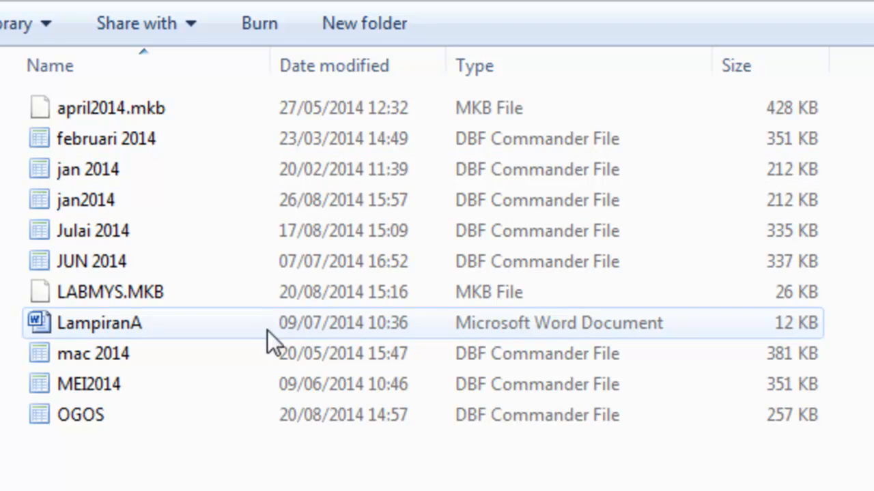
{"action": "left_click", "coordinate": [88, 170]}
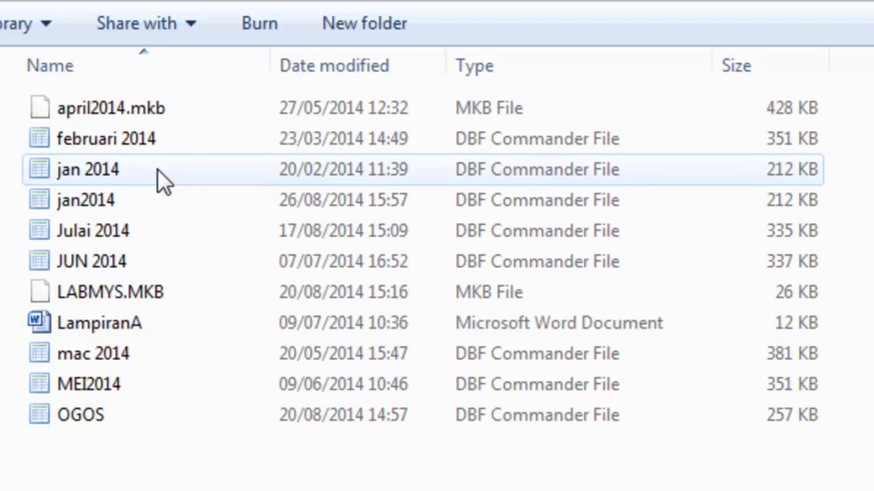
{"action": "left_click", "coordinate": [85, 199]}
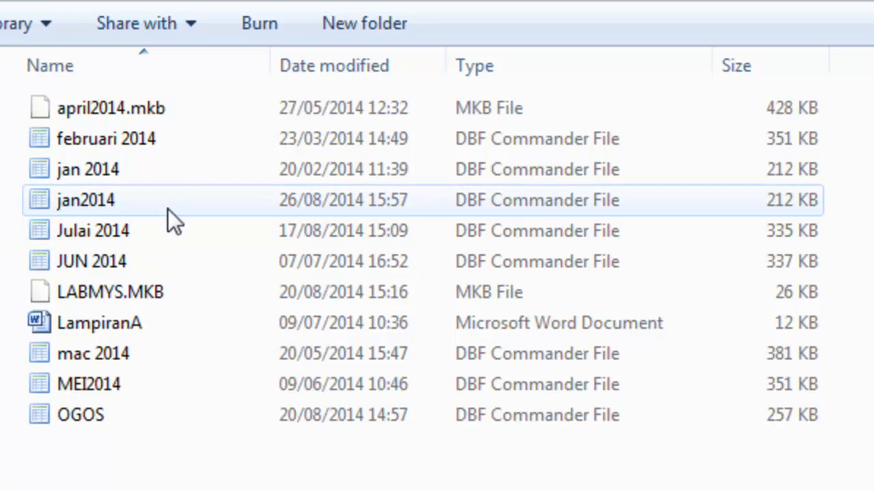
{"action": "left_click", "coordinate": [110, 107]}
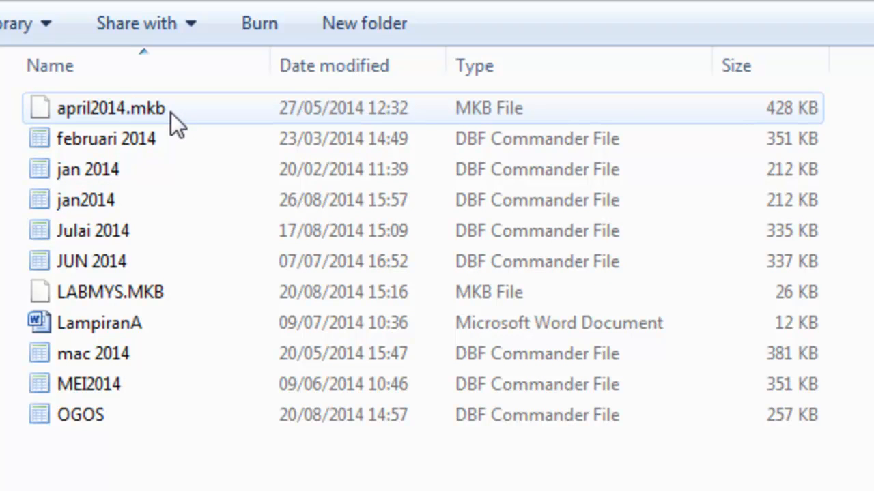
{"action": "mouse_move", "coordinate": [171, 134]}
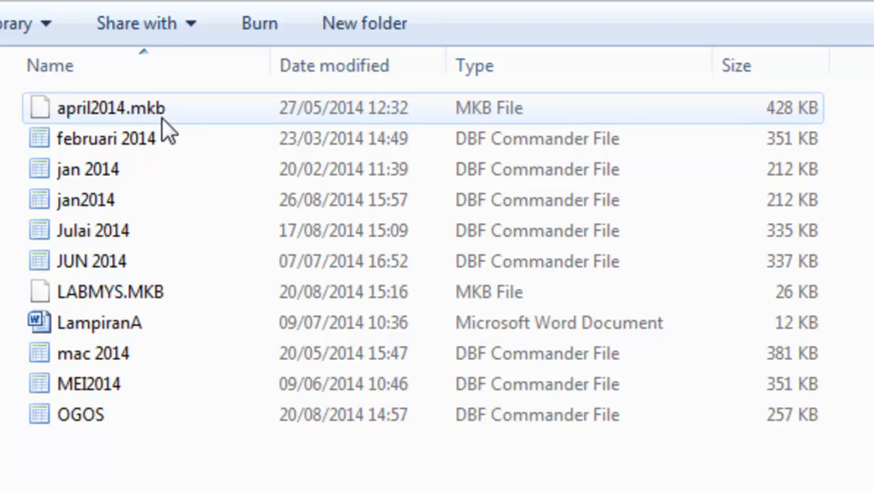
{"action": "mouse_move", "coordinate": [150, 125]}
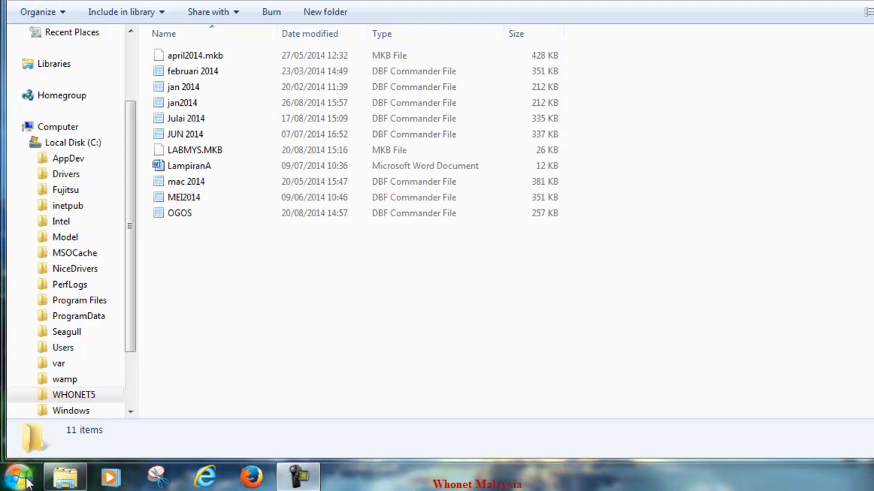
Step: In Control Panel Folder Options View settings, untick 'Hide extensions for known file types'
{"action": "left_click", "coordinate": [19, 475]}
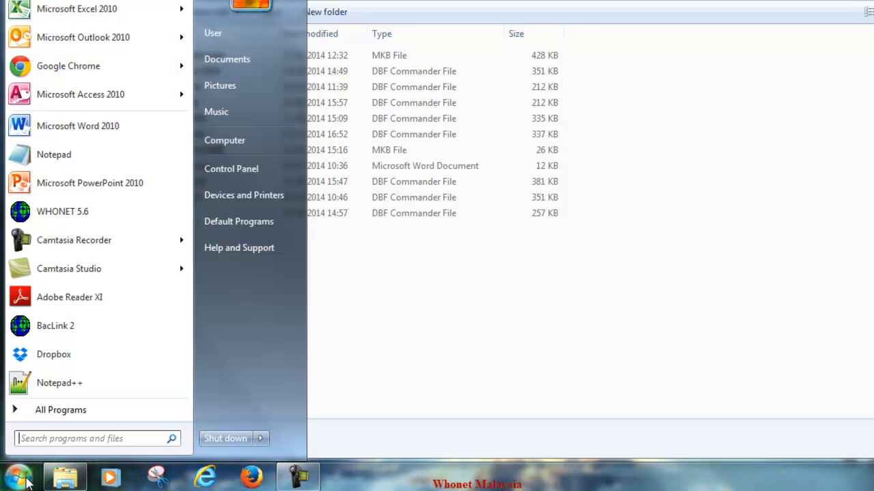
{"action": "mouse_move", "coordinate": [231, 169]}
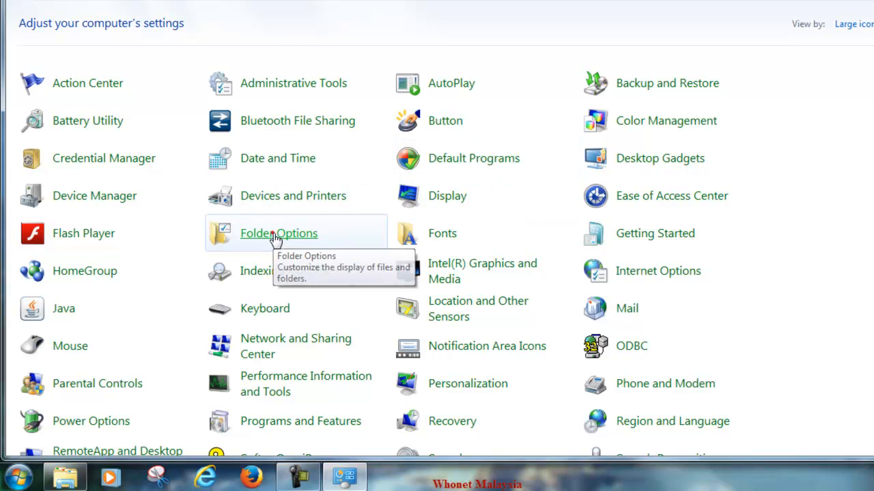
{"action": "left_click", "coordinate": [279, 233]}
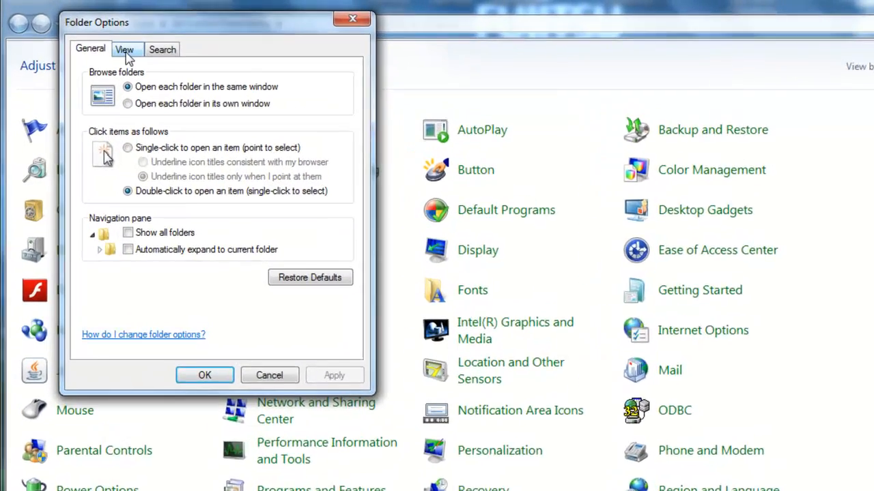
{"action": "left_click", "coordinate": [124, 50]}
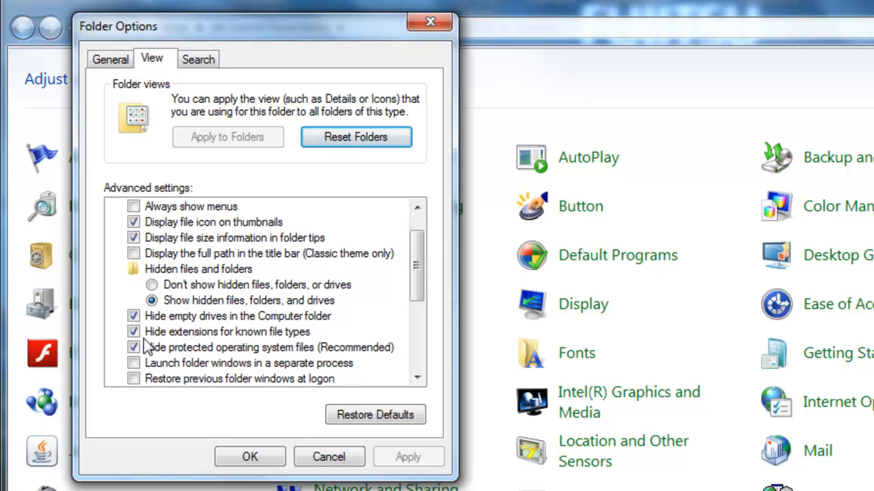
{"action": "left_click", "coordinate": [133, 331]}
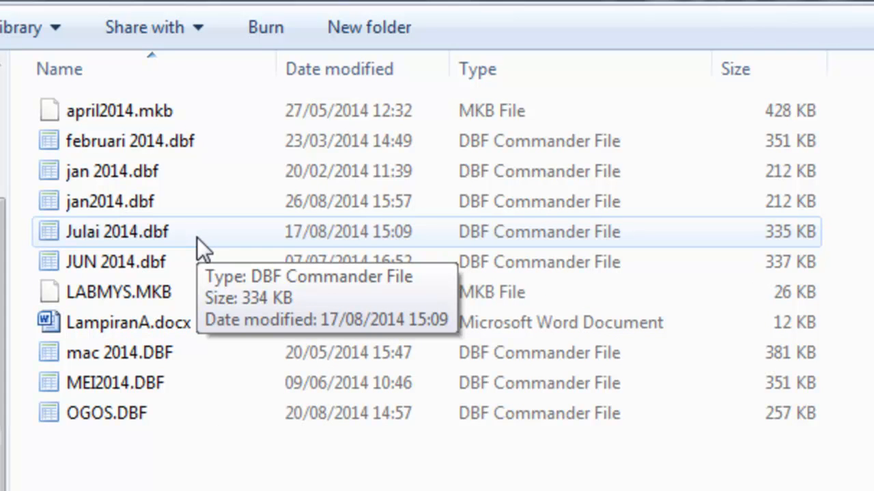
Step: Select Julai 2014.dbf, then april2014.mkb, now listed with their extensions
{"action": "left_click", "coordinate": [115, 382]}
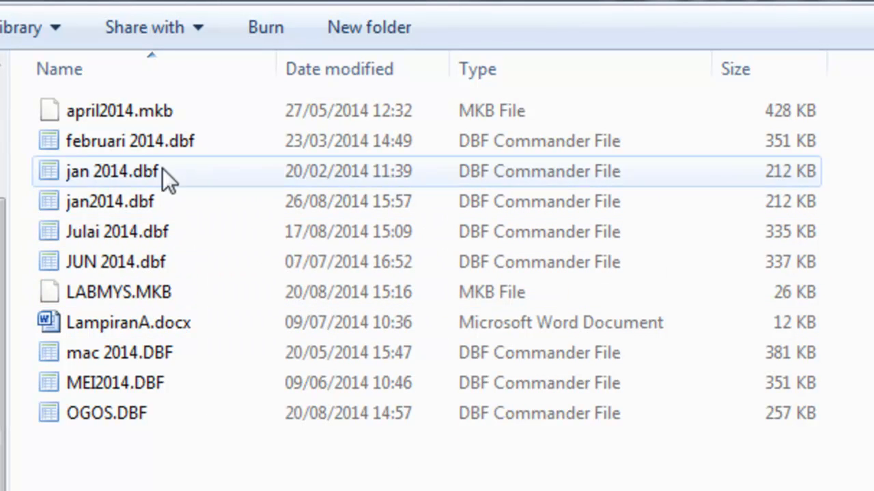
{"action": "mouse_move", "coordinate": [123, 120]}
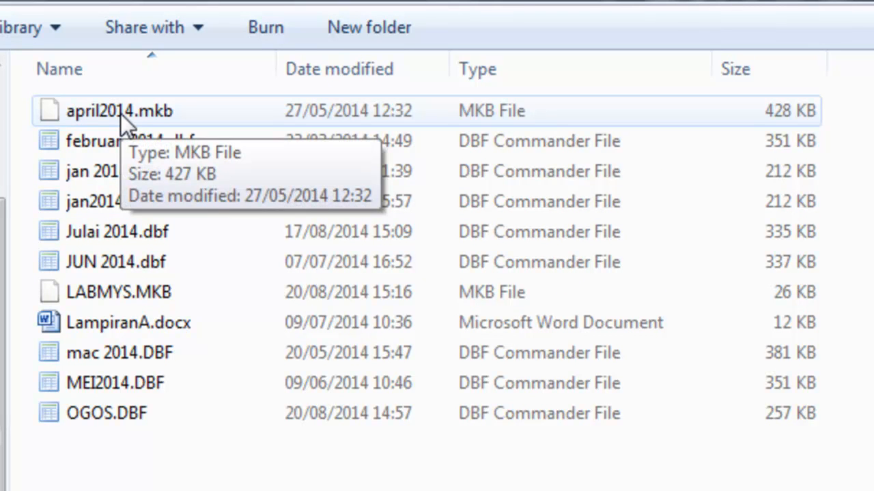
{"action": "left_click", "coordinate": [120, 110]}
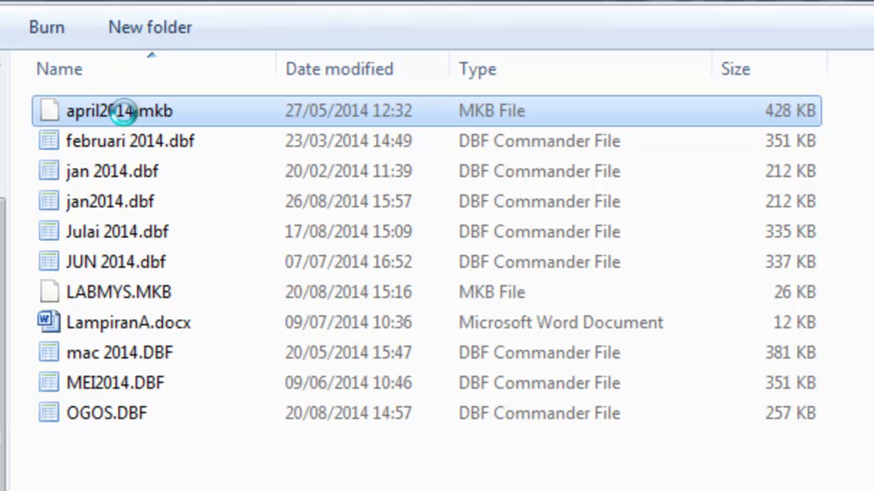
Step: Rename april2014.mkb to apr2014.dbf, replacing the .mkb extension
{"action": "right_click", "coordinate": [120, 111]}
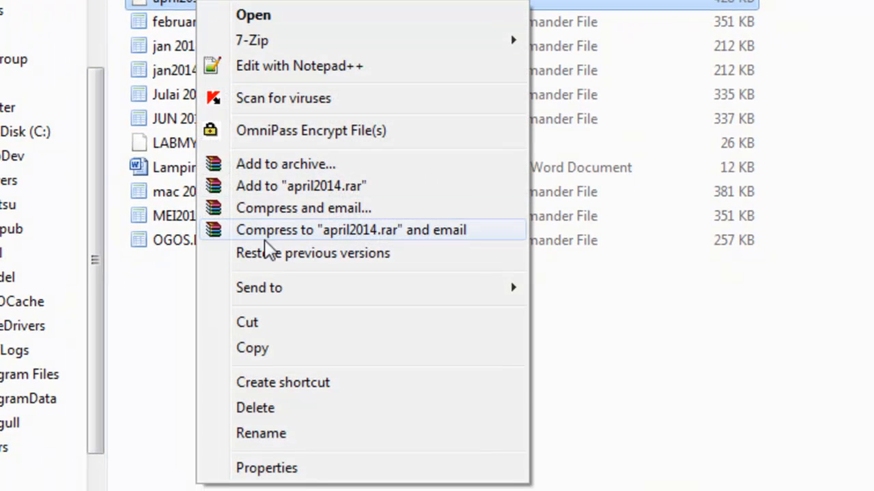
{"action": "left_click", "coordinate": [261, 434]}
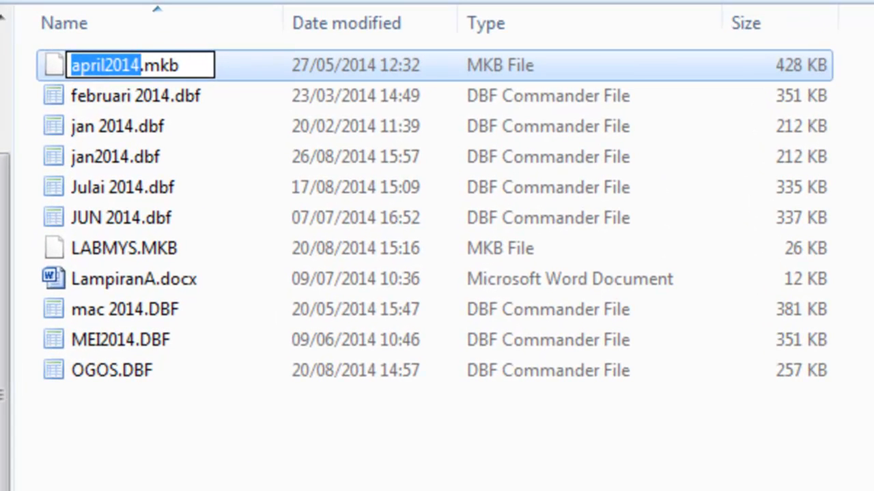
{"action": "type", "text": "a"}
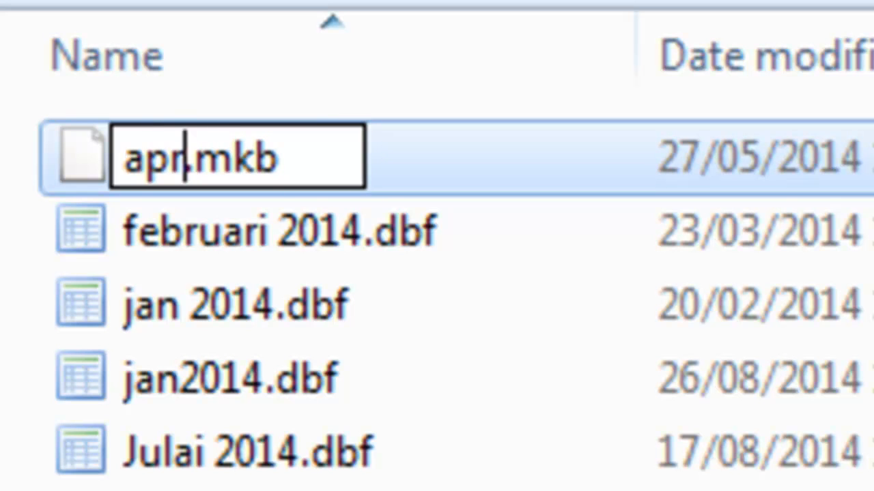
{"action": "type", "text": "2014"}
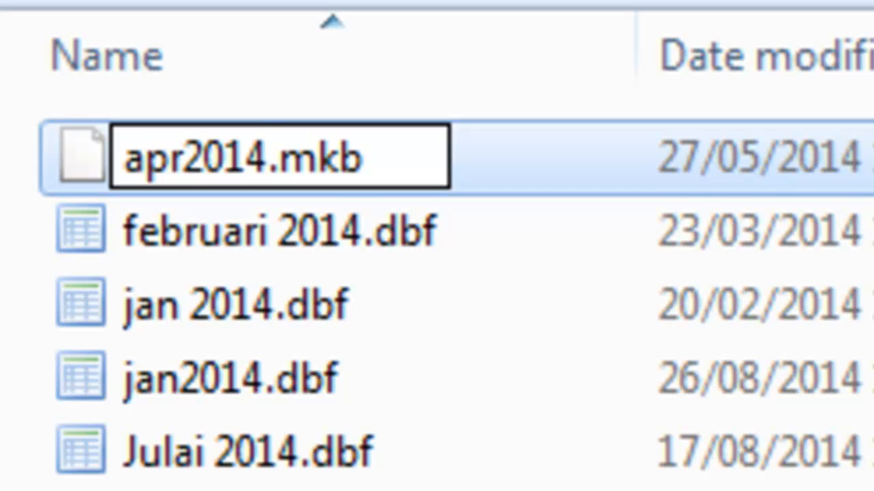
{"action": "key", "text": "Backspace"}
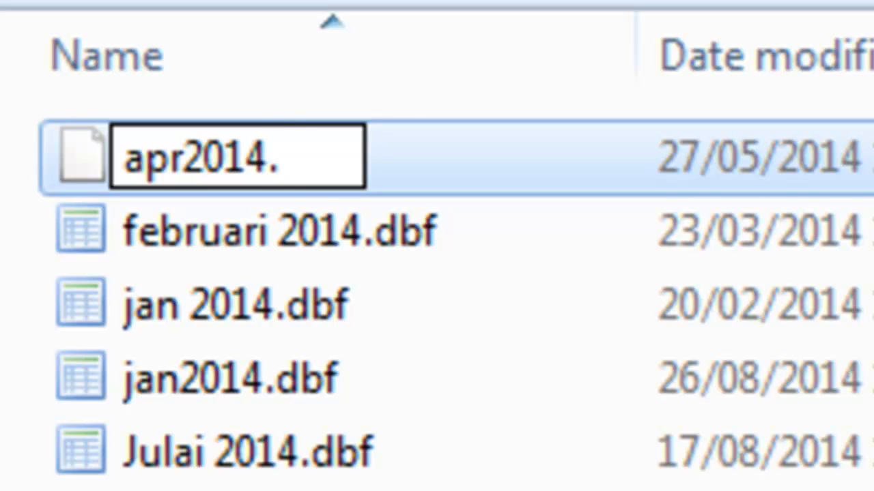
{"action": "type", "text": "dbf"}
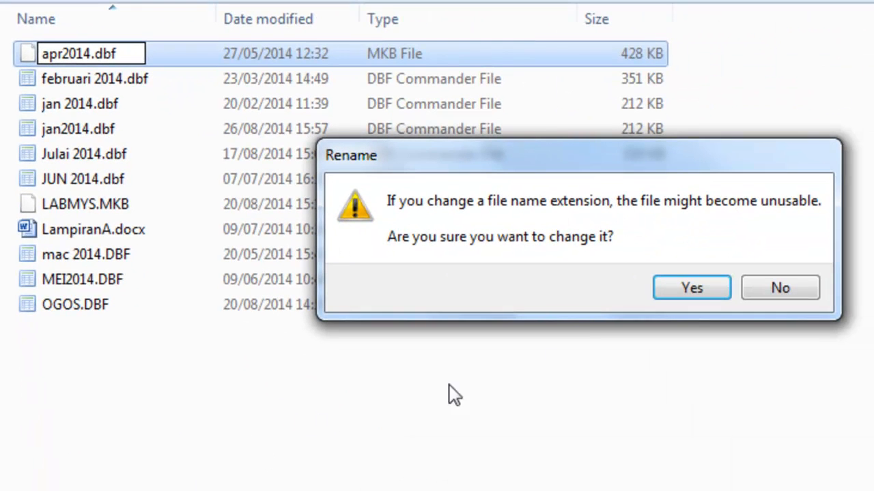
{"action": "mouse_move", "coordinate": [600, 292]}
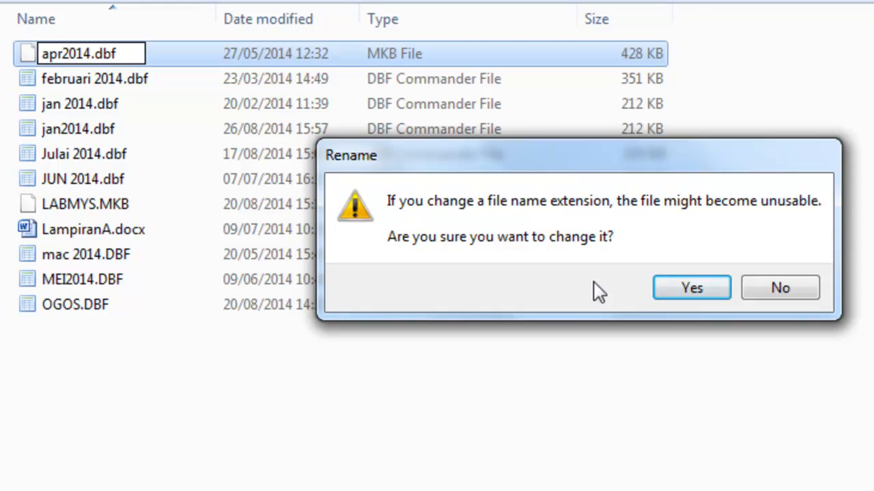
{"action": "mouse_move", "coordinate": [571, 226]}
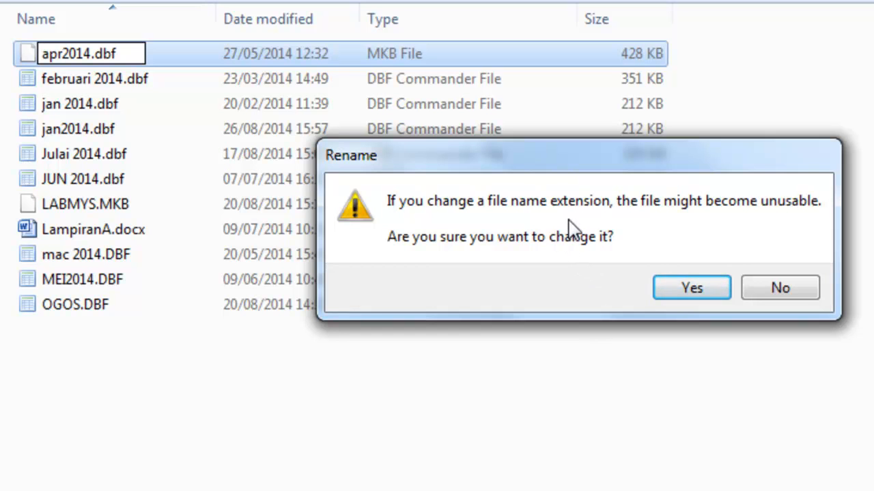
{"action": "mouse_move", "coordinate": [608, 225]}
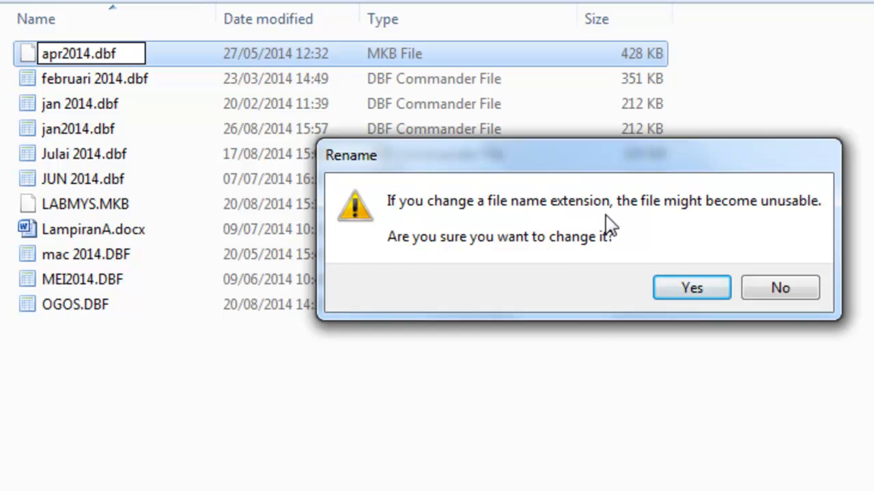
{"action": "mouse_move", "coordinate": [751, 225]}
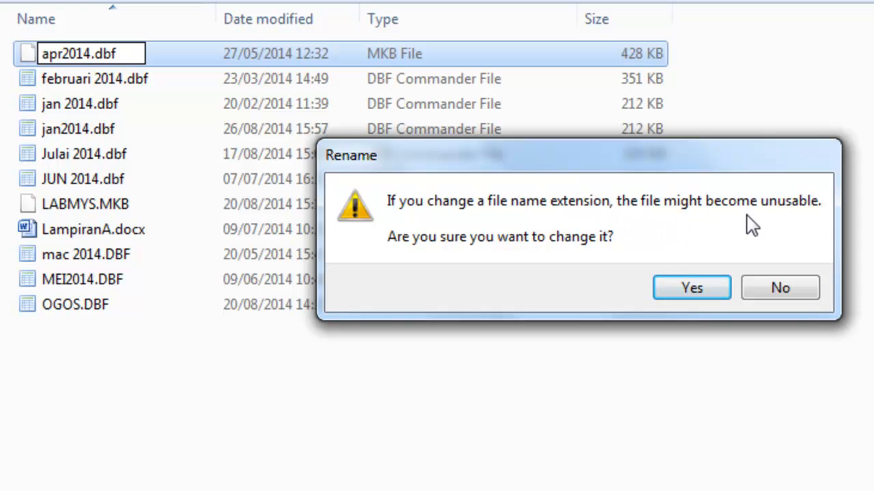
{"action": "mouse_move", "coordinate": [726, 256]}
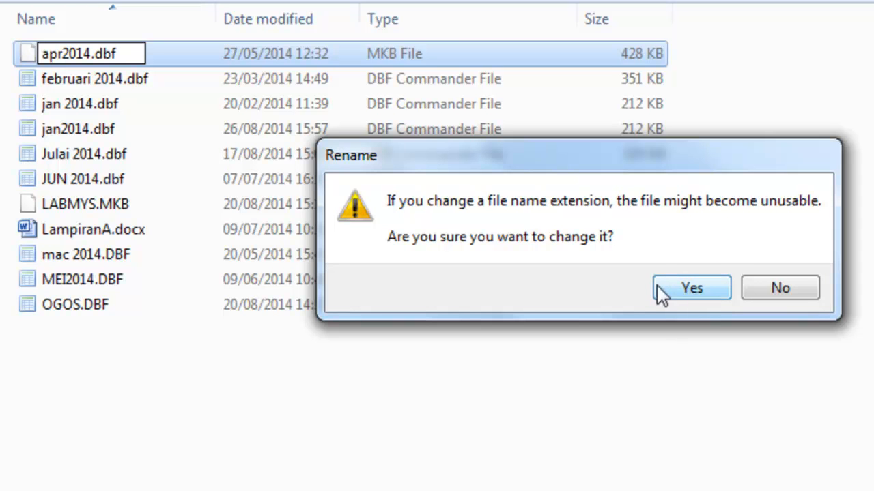
Step: Confirm the extension-change warning so apr2014.dbf is listed as a DBF Commander File
{"action": "left_click", "coordinate": [690, 287]}
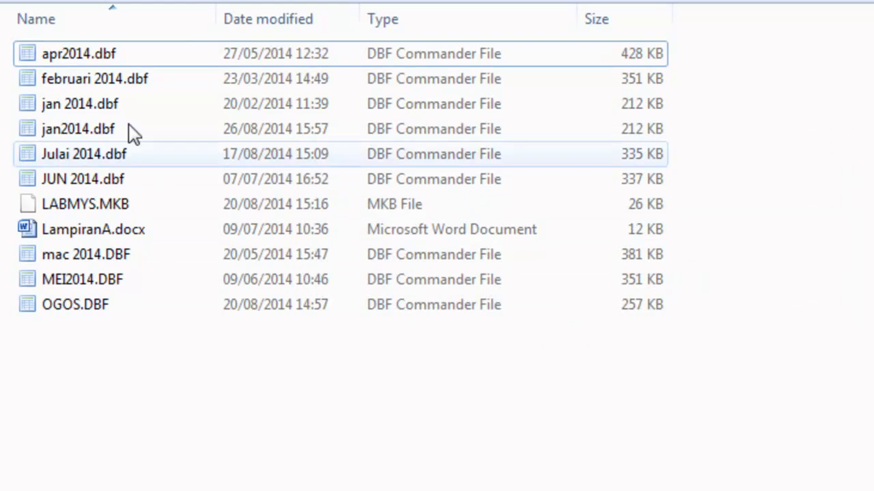
{"action": "mouse_move", "coordinate": [61, 66]}
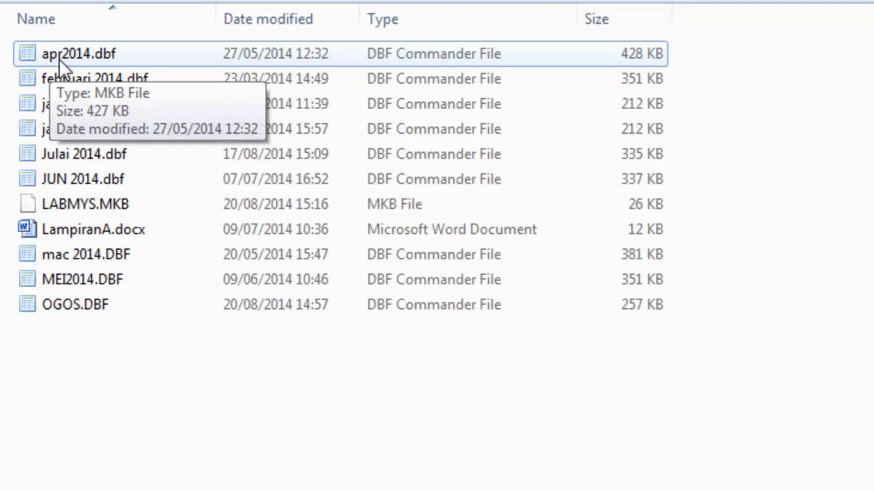
{"action": "mouse_move", "coordinate": [385, 71]}
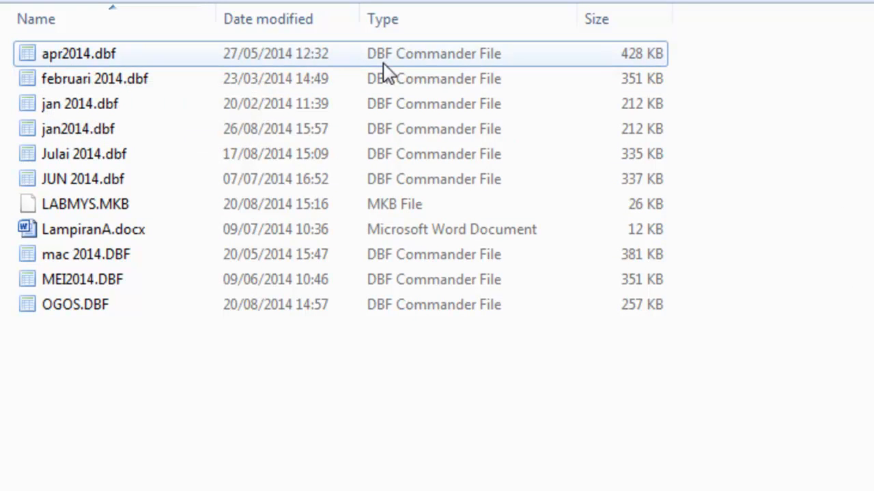